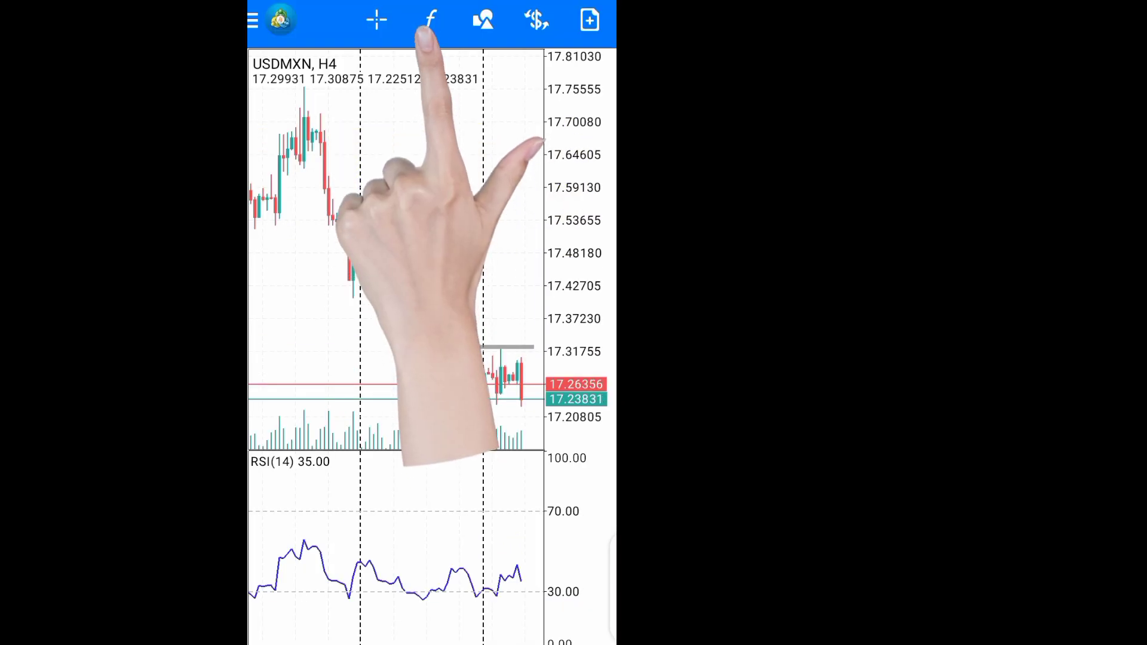
Step: Show the chart's applied indicators and enter removal mode for Indicator Window 1's RSI
left_click(430, 19)
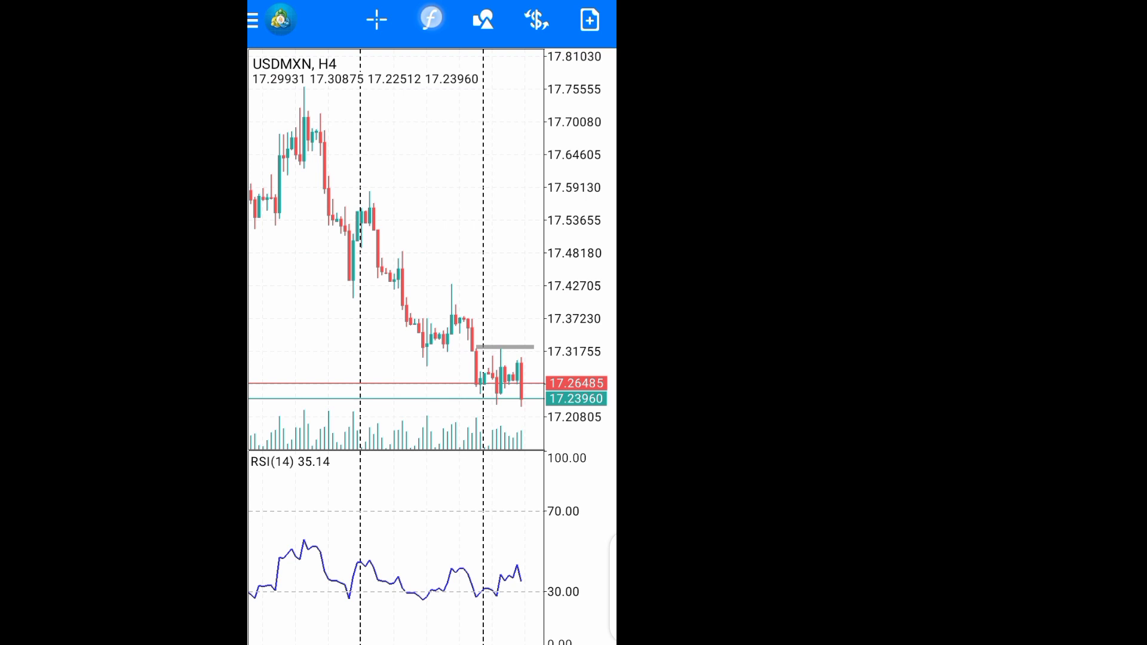
left_click(430, 19)
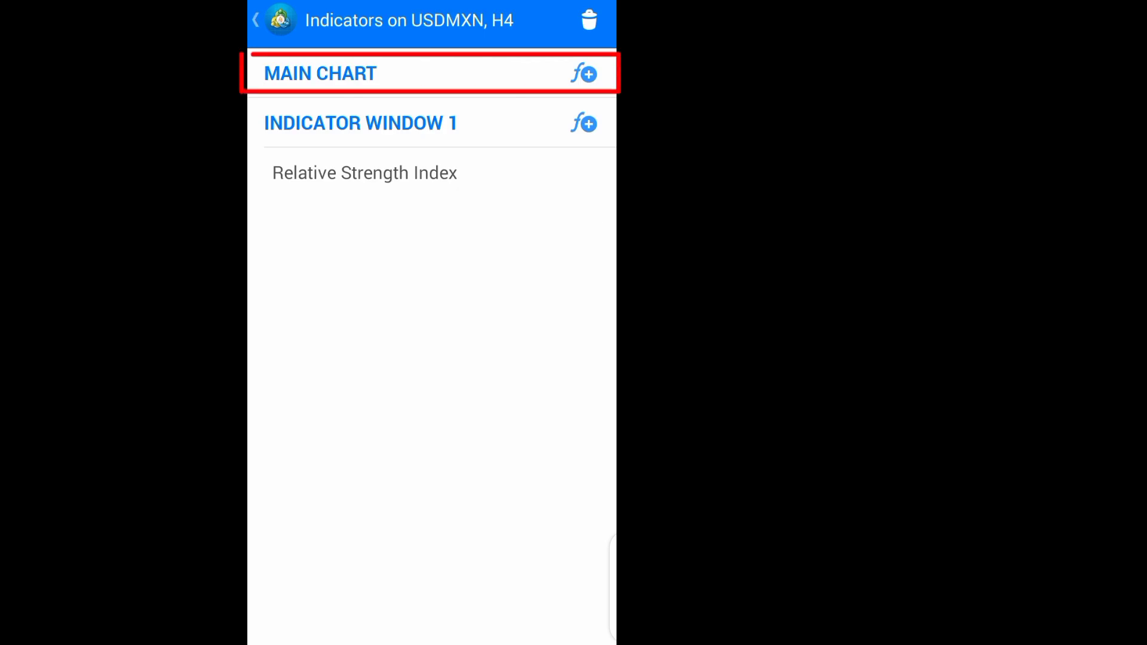
left_click(359, 122)
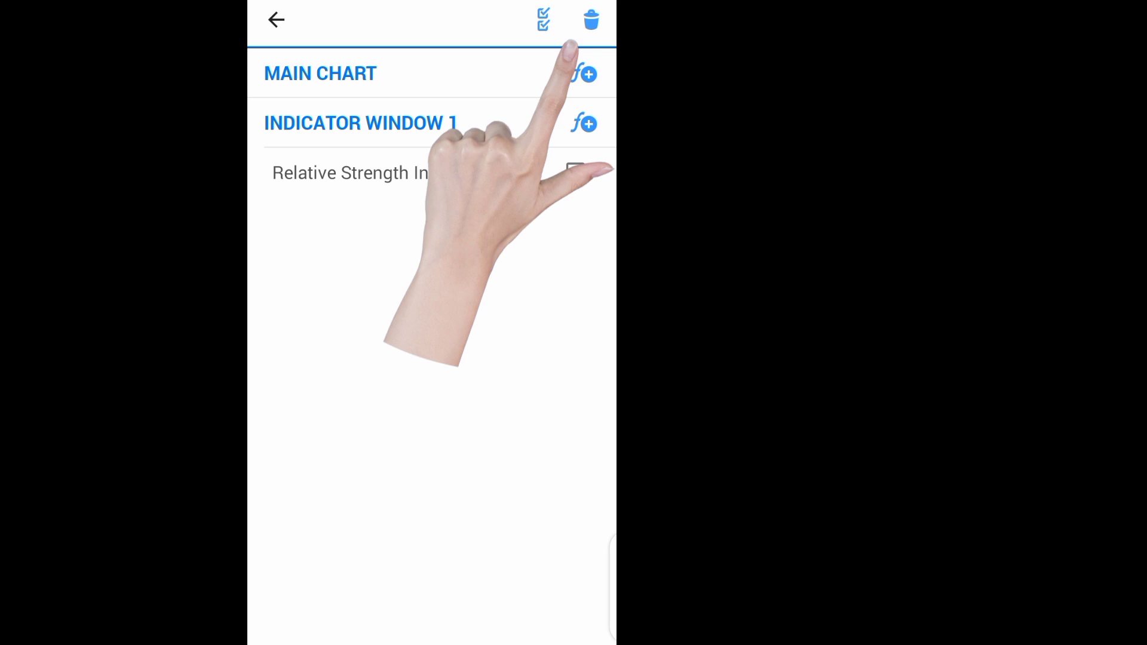
Step: Mark Relative Strength Index and delete it, leaving only candlesticks and volume
left_click(572, 172)
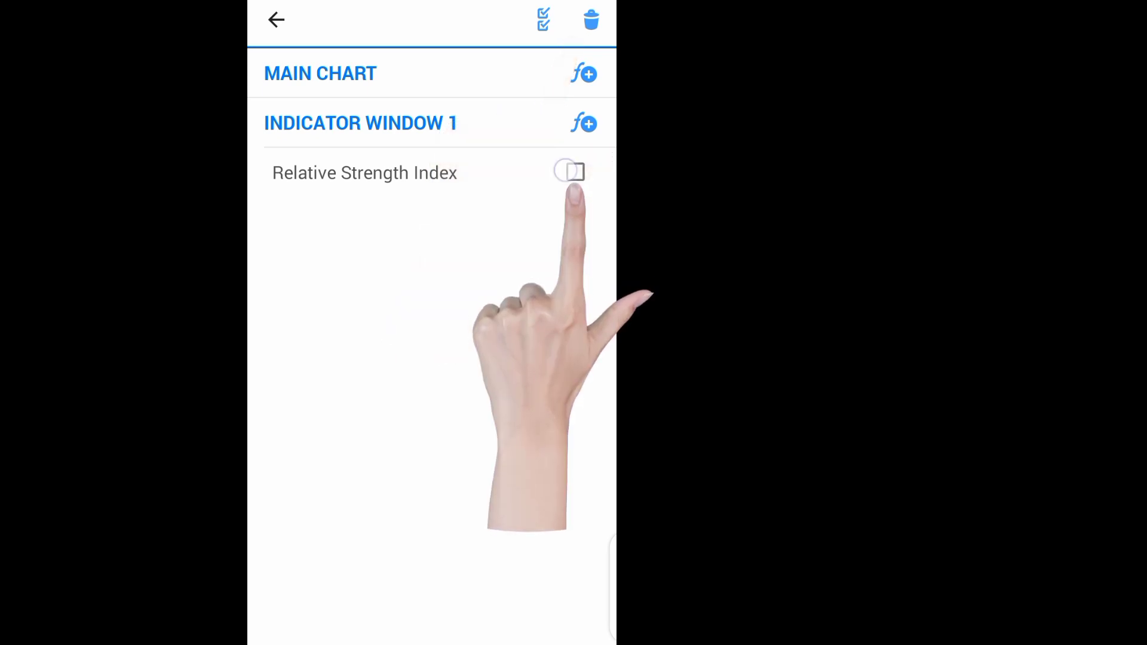
left_click(576, 172)
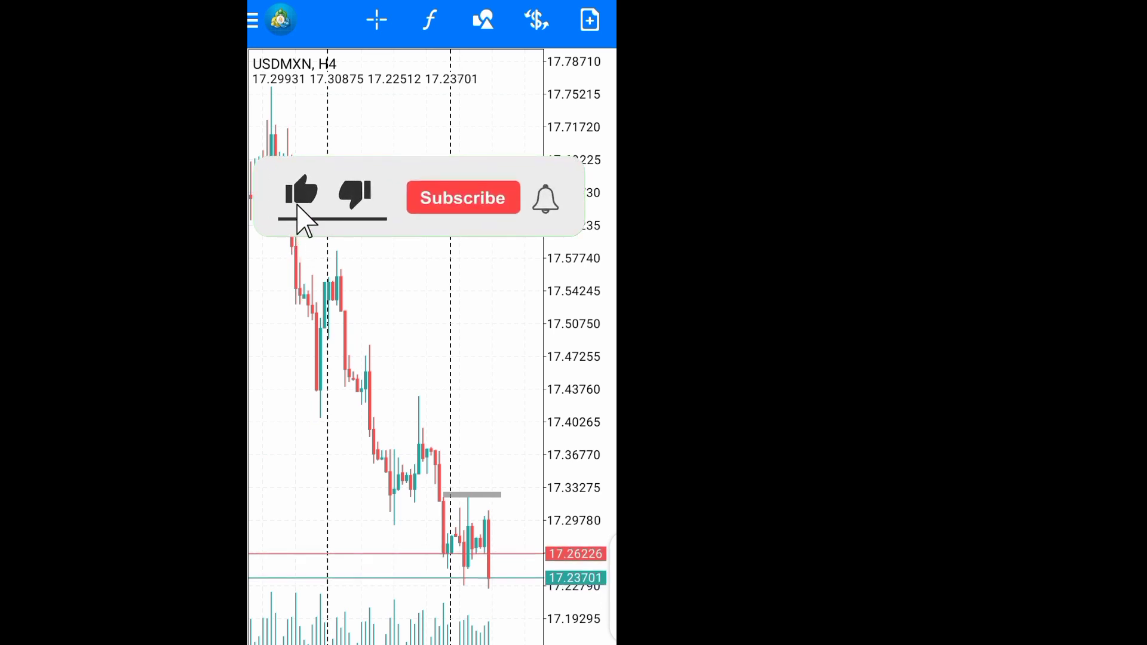
left_click(461, 197)
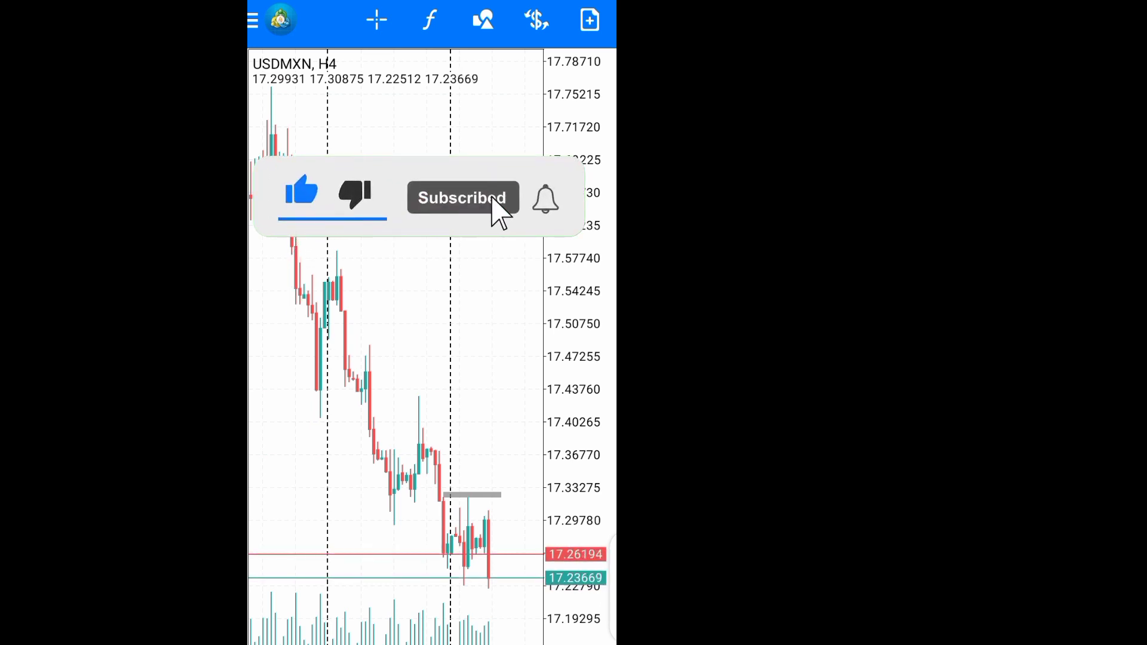